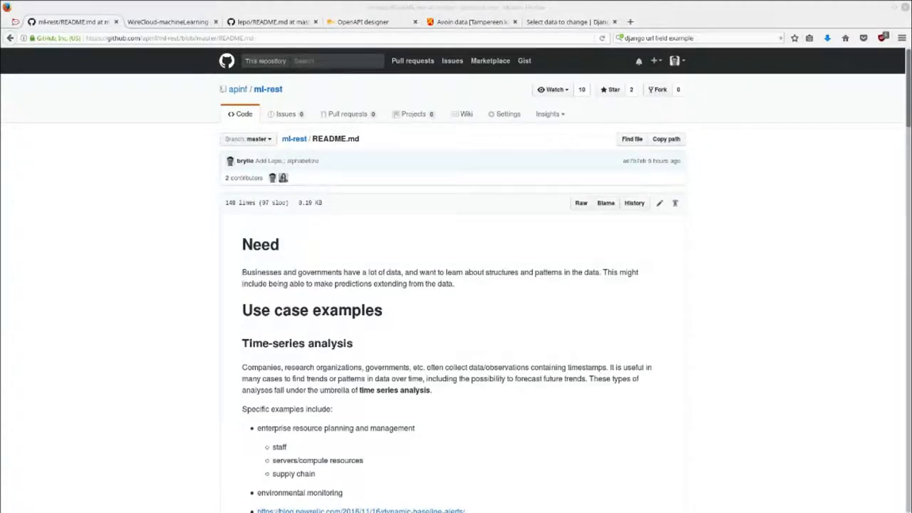
{"action": "mouse_move", "coordinate": [859, 277]}
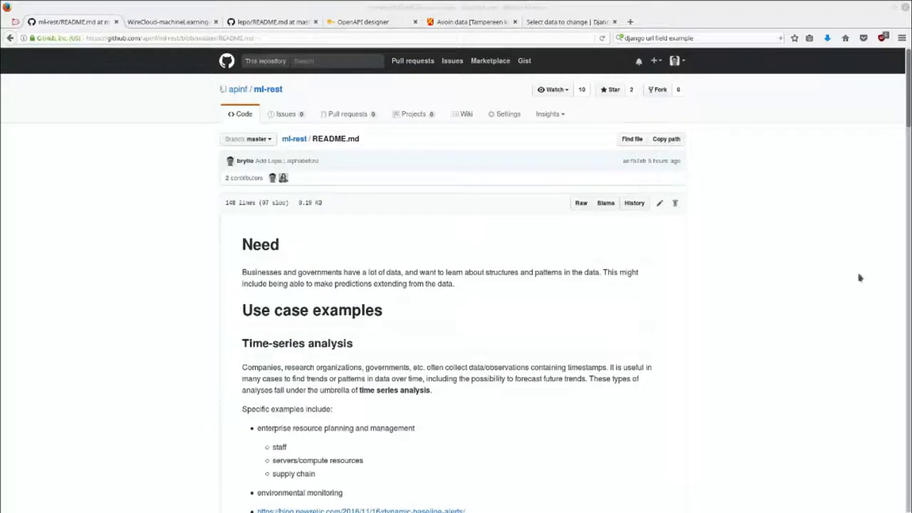
Scroll down the WireCloud machine-learning mockup image, then switch to the lepo README tab.
{"action": "scroll", "scroll_direction": "down", "scroll_amount": 3}
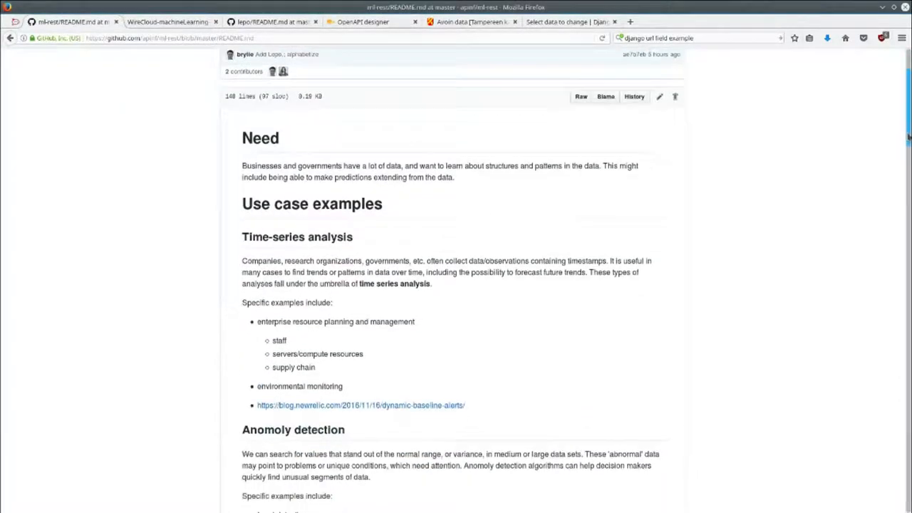
{"action": "scroll", "scroll_direction": "down", "scroll_amount": 3}
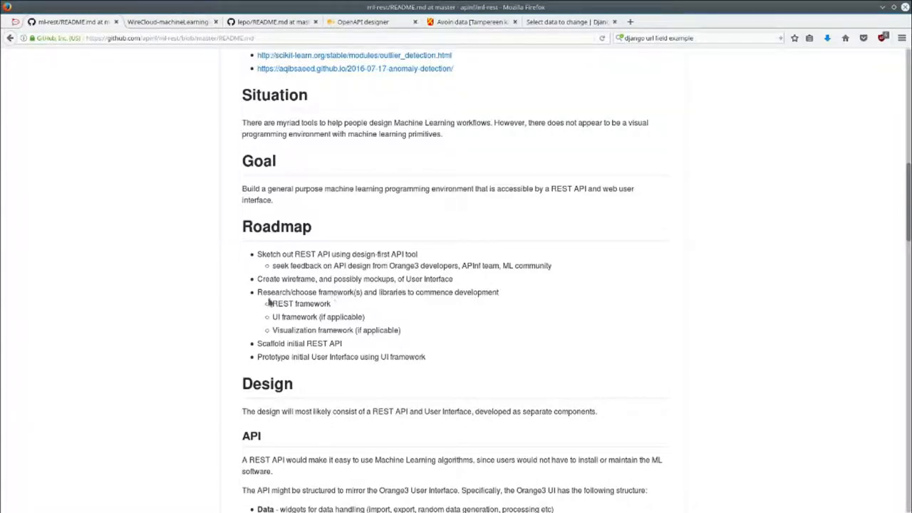
{"action": "mouse_move", "coordinate": [377, 302]}
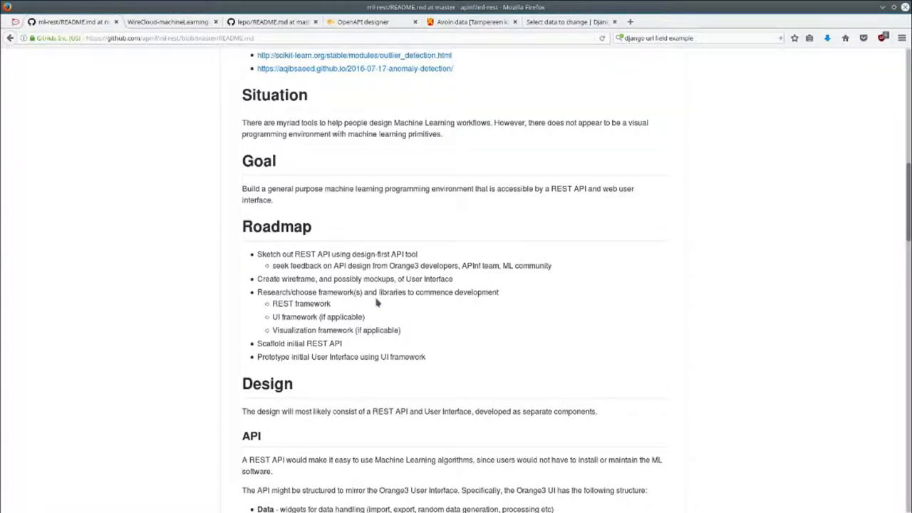
{"action": "mouse_move", "coordinate": [382, 301]}
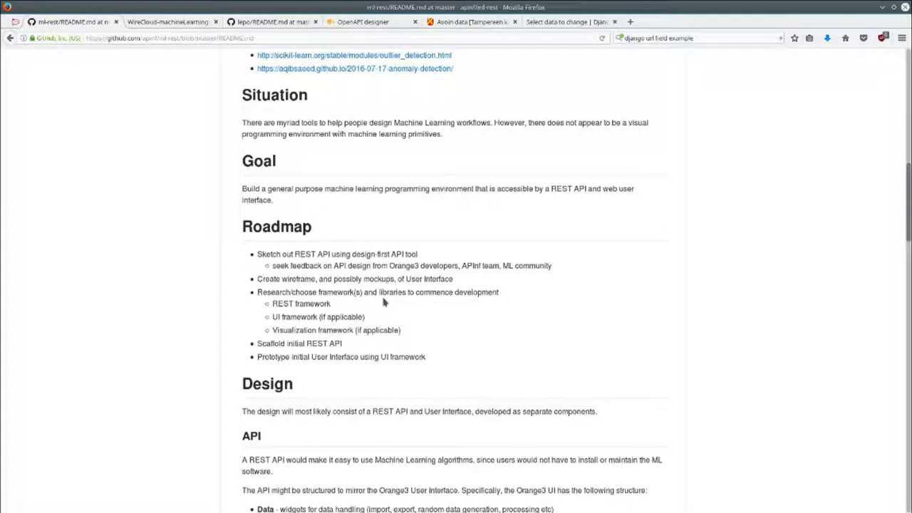
{"action": "mouse_move", "coordinate": [358, 343]}
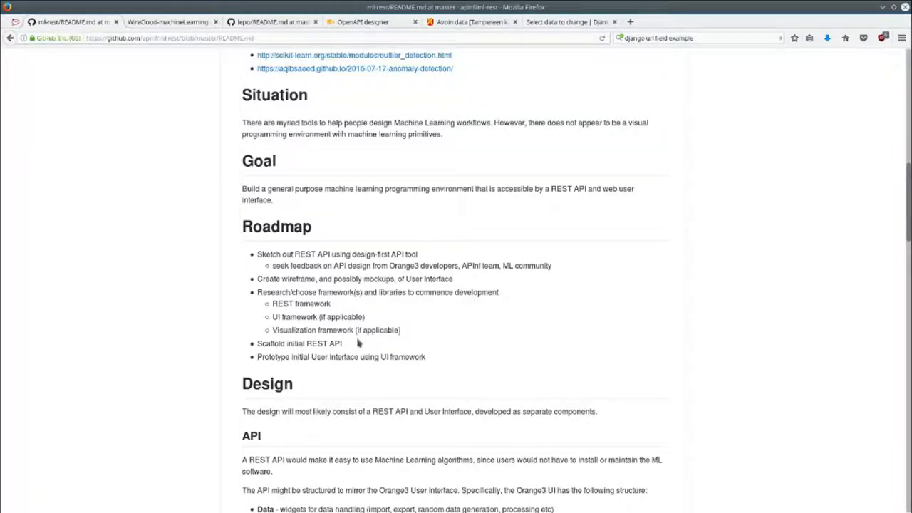
{"action": "mouse_move", "coordinate": [249, 175]}
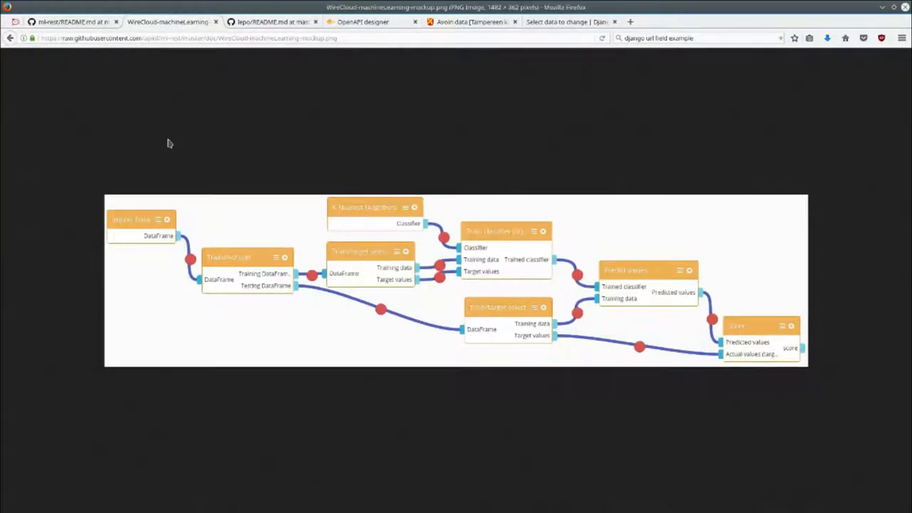
{"action": "mouse_move", "coordinate": [700, 337]}
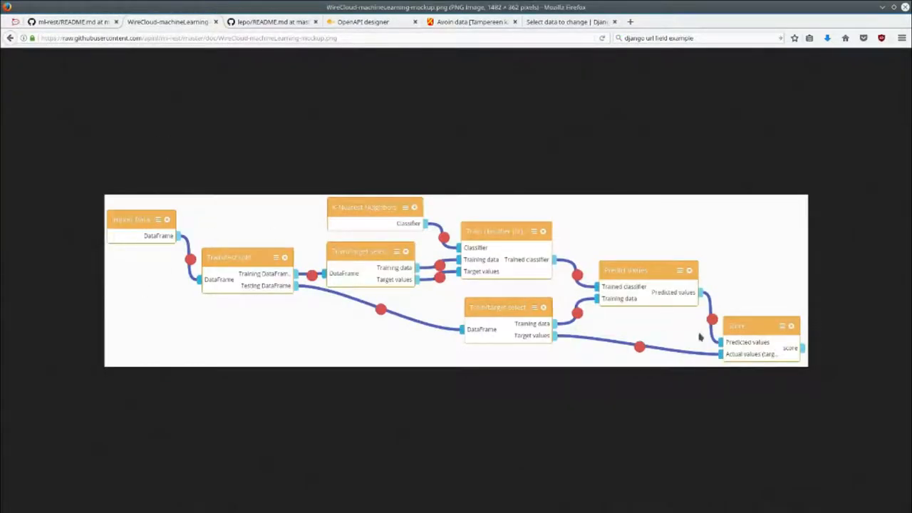
{"action": "mouse_move", "coordinate": [501, 162]}
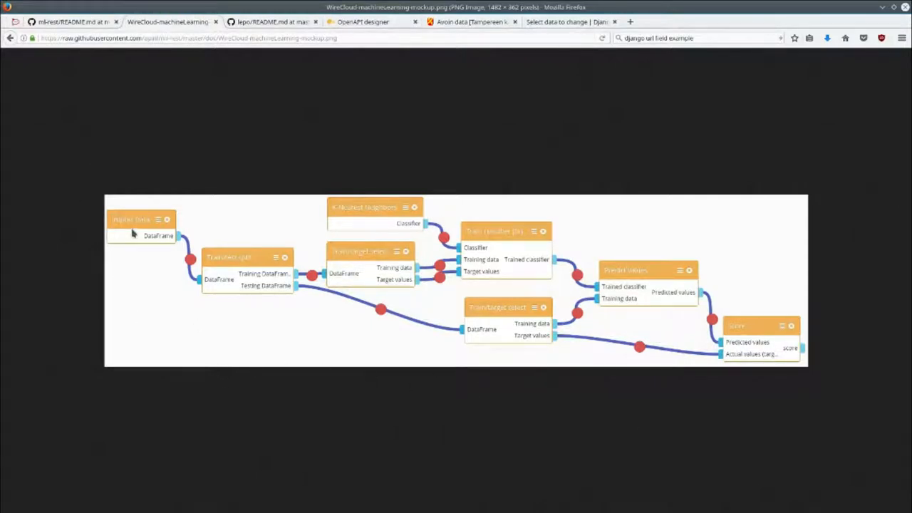
{"action": "mouse_move", "coordinate": [449, 408]}
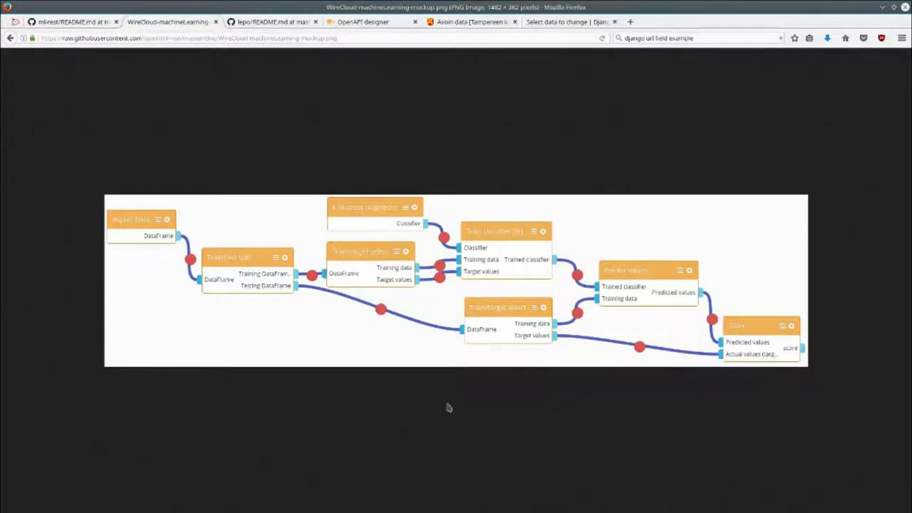
{"action": "mouse_move", "coordinate": [166, 247]}
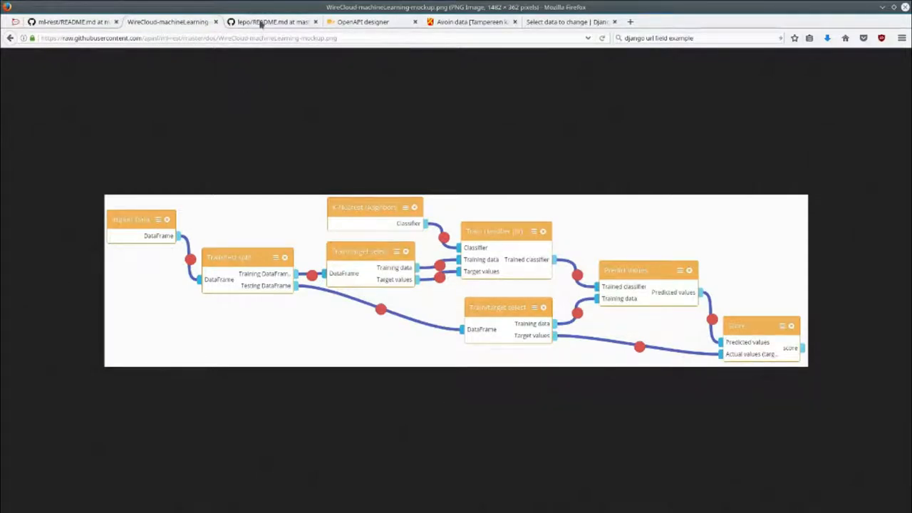
{"action": "left_click", "coordinate": [270, 21]}
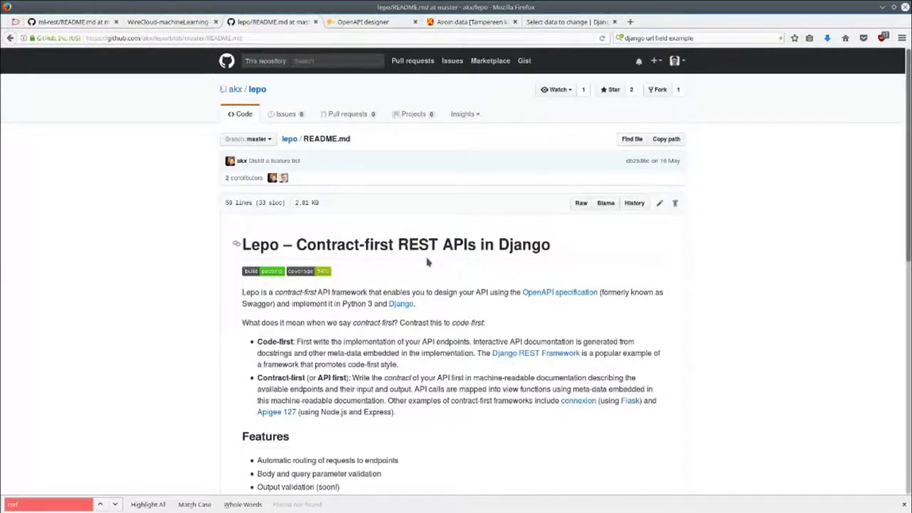
{"action": "mouse_move", "coordinate": [416, 263]}
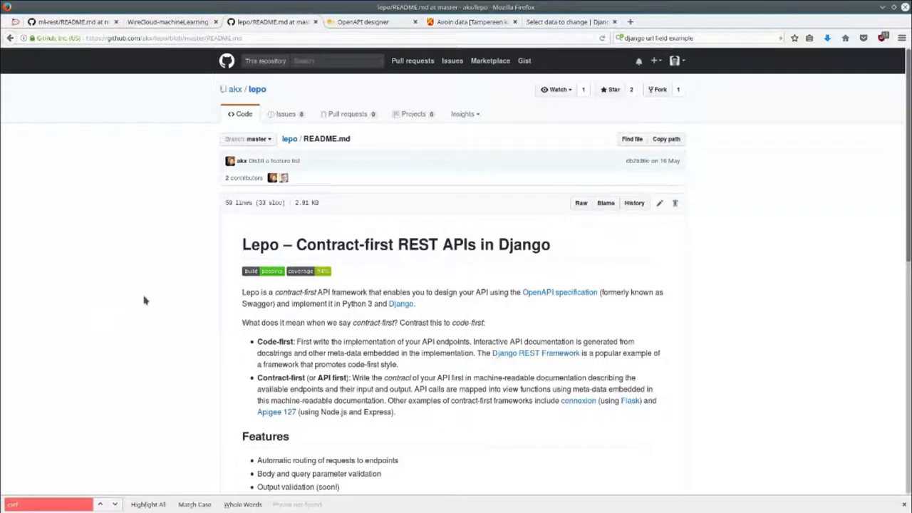
{"action": "scroll", "scroll_direction": "down", "scroll_amount": 3}
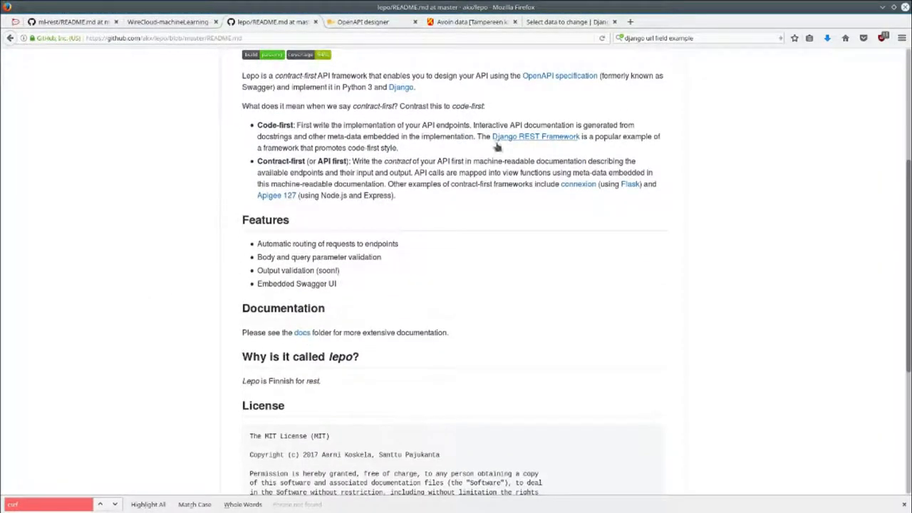
{"action": "mouse_move", "coordinate": [442, 346]}
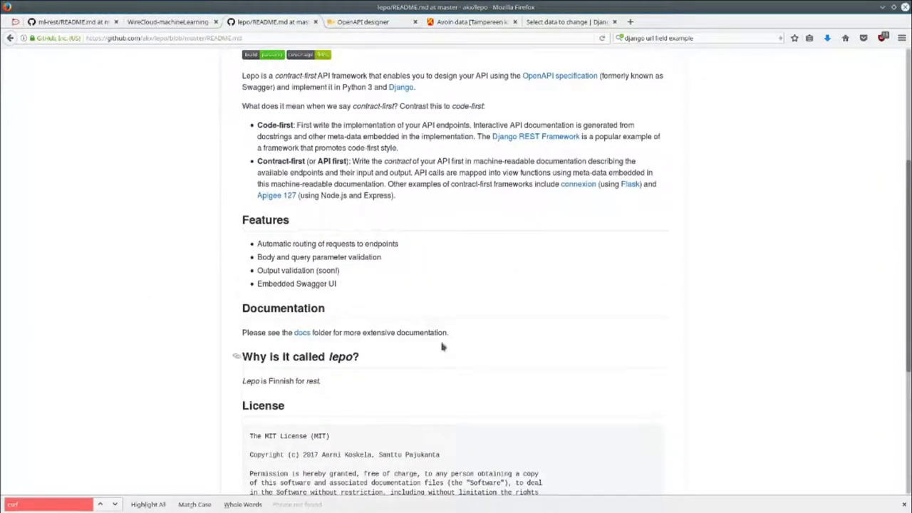
{"action": "scroll", "scroll_direction": "up", "scroll_amount": 3}
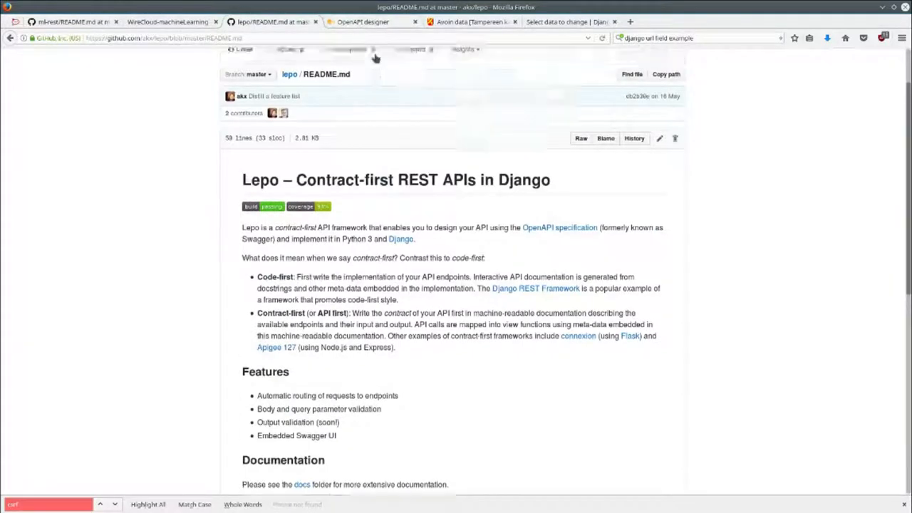
{"action": "left_click", "coordinate": [363, 22]}
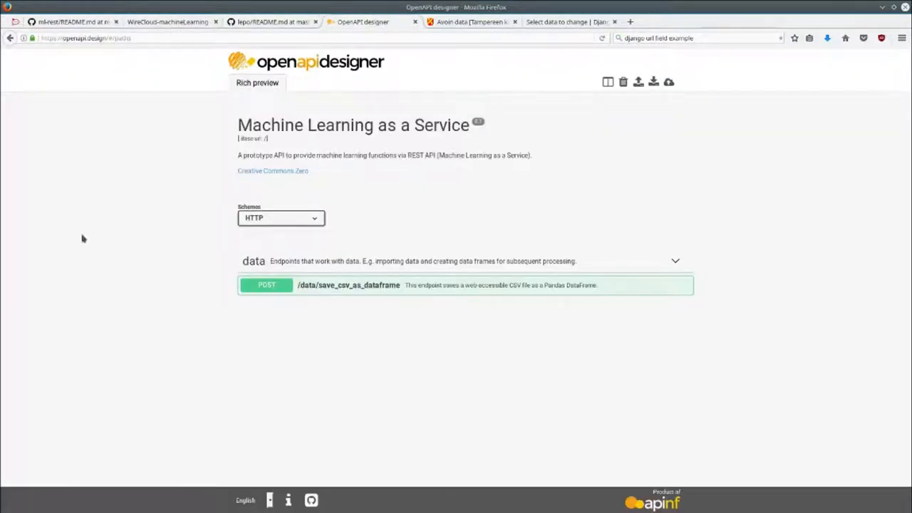
{"action": "mouse_move", "coordinate": [158, 164]}
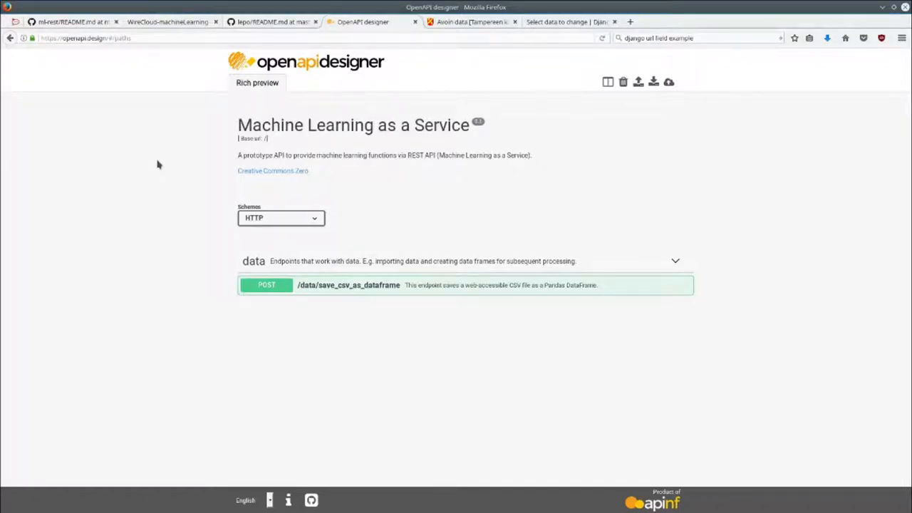
{"action": "mouse_move", "coordinate": [357, 69]}
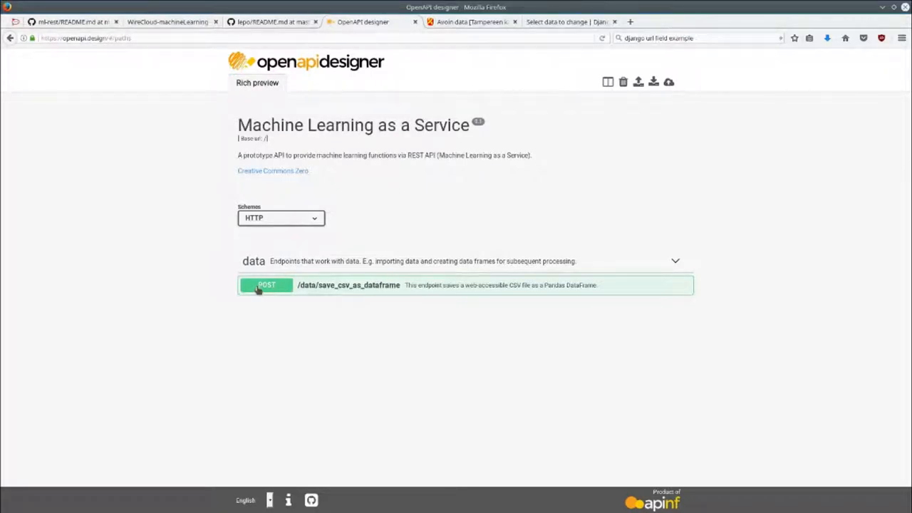
{"action": "mouse_move", "coordinate": [365, 294]}
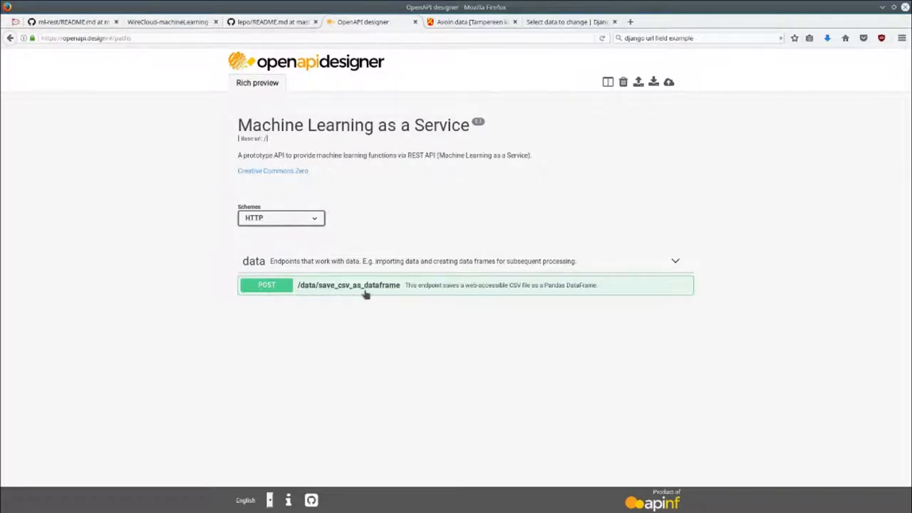
{"action": "left_click", "coordinate": [168, 21]}
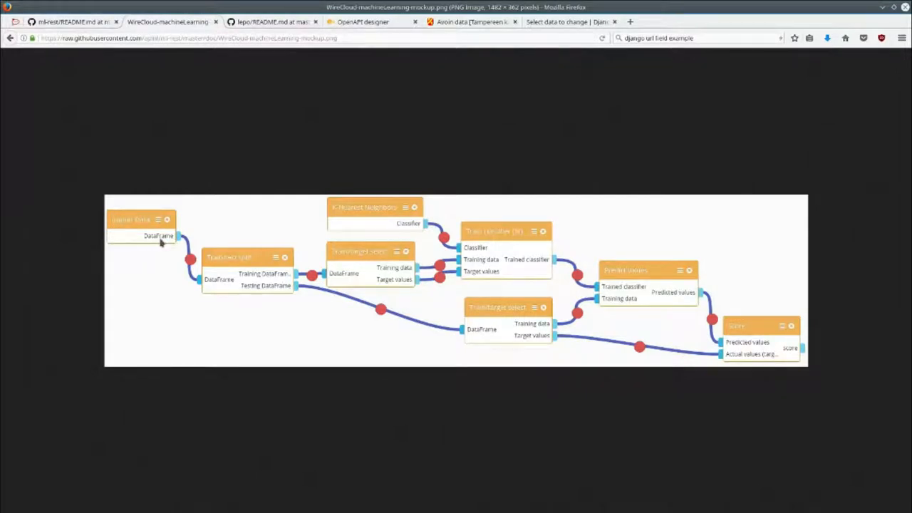
{"action": "left_click", "coordinate": [362, 21]}
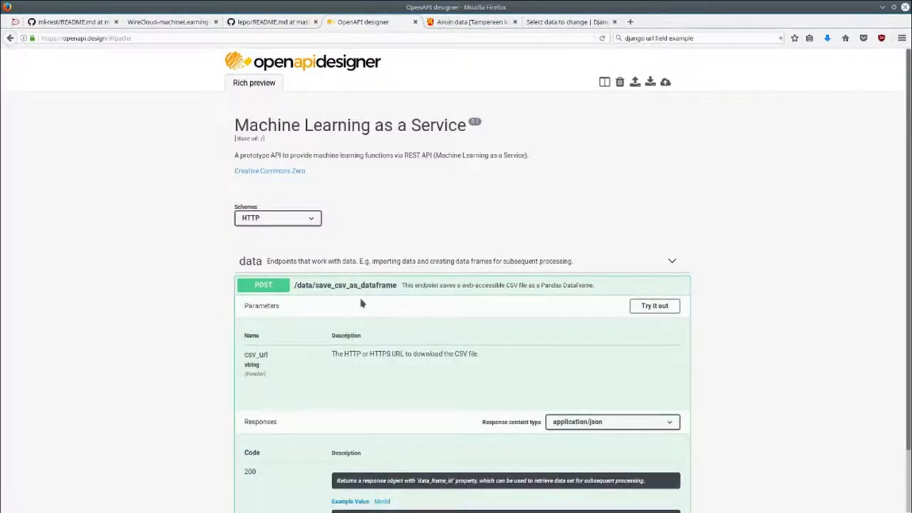
{"action": "scroll", "scroll_direction": "down", "scroll_amount": 3}
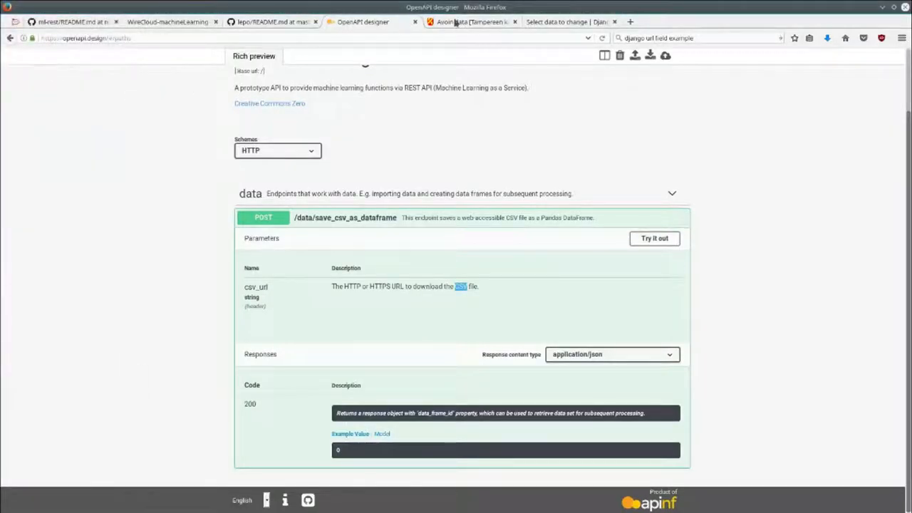
Switch to the Avoin data Tampere tab and scroll through its Datakatalogi dataset list.
{"action": "left_click", "coordinate": [470, 22]}
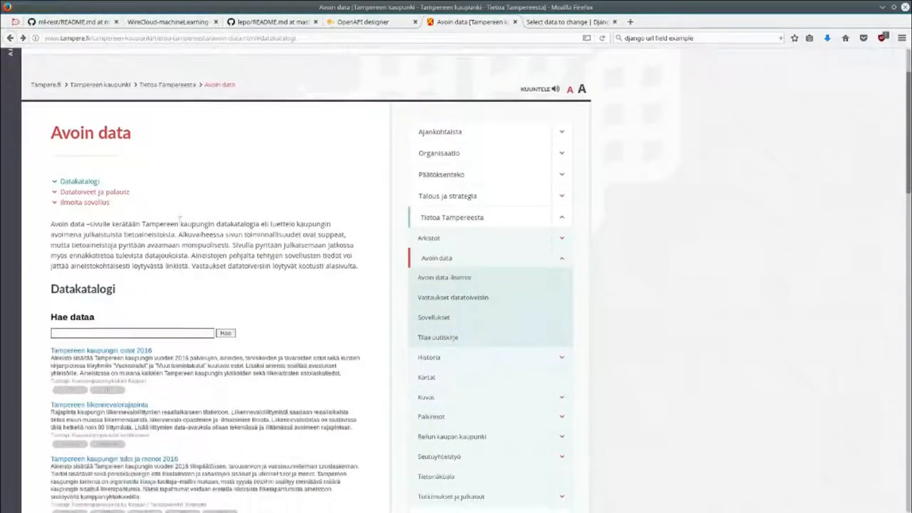
{"action": "scroll", "scroll_direction": "down", "scroll_amount": 3}
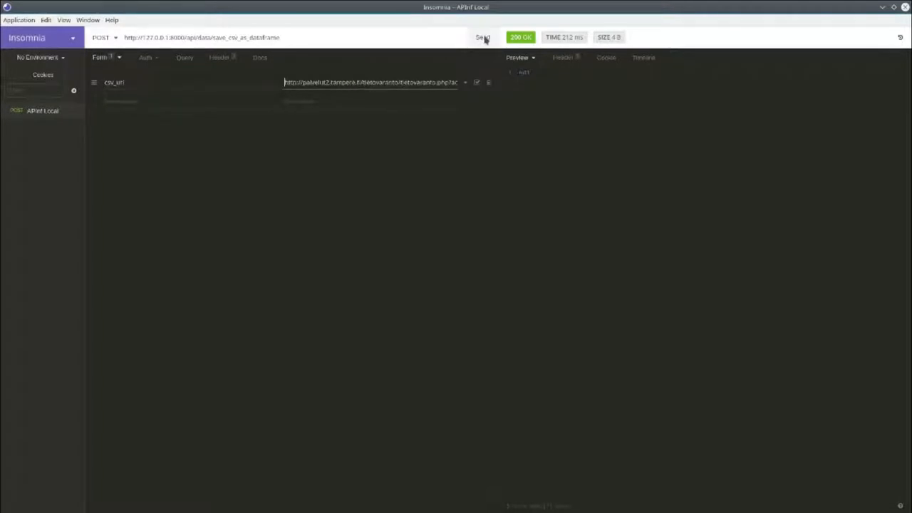
Send the APInf Local save_csv_as_dataframe POST with the Tampere CSV URL, getting 200 OK.
{"action": "left_click", "coordinate": [483, 37]}
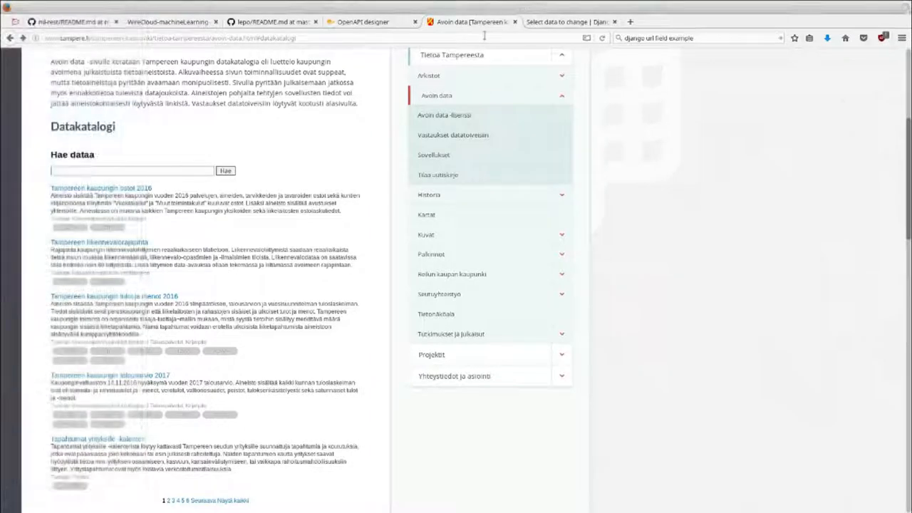
Check the Tampere CSV URL record in Django admin's Data list, then return to the WireCloud mockup.
{"action": "left_click", "coordinate": [566, 21]}
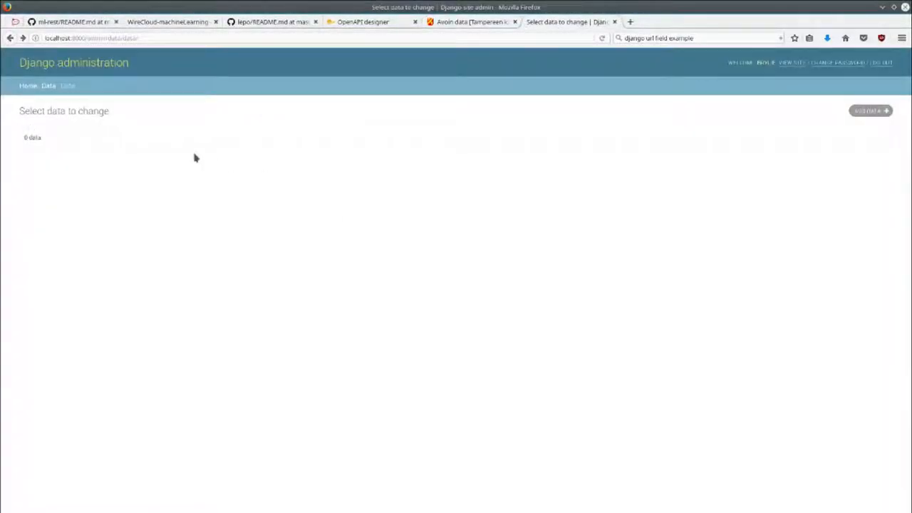
{"action": "left_click", "coordinate": [27, 86]}
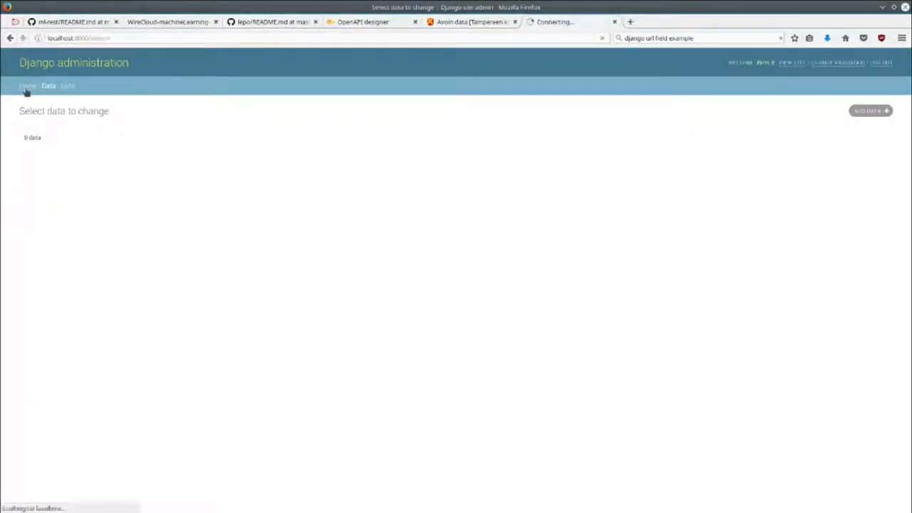
{"action": "left_click", "coordinate": [27, 85]}
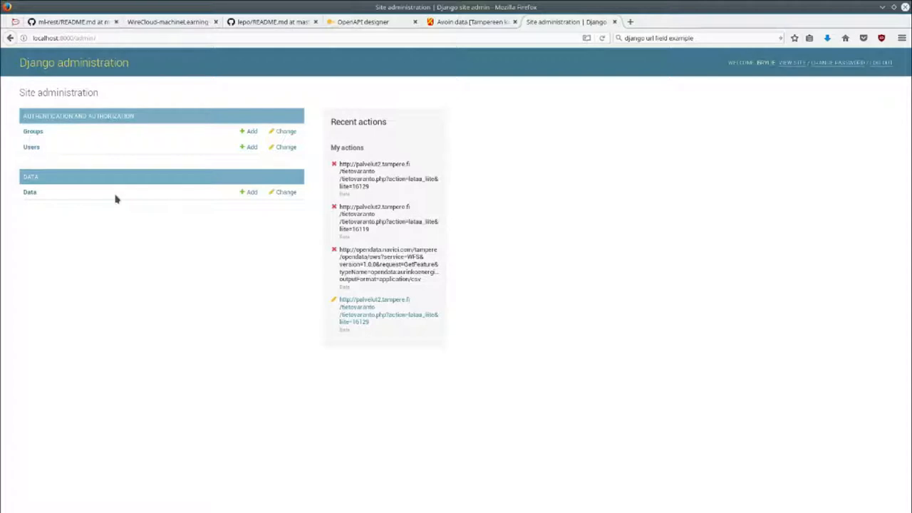
{"action": "mouse_move", "coordinate": [52, 196]}
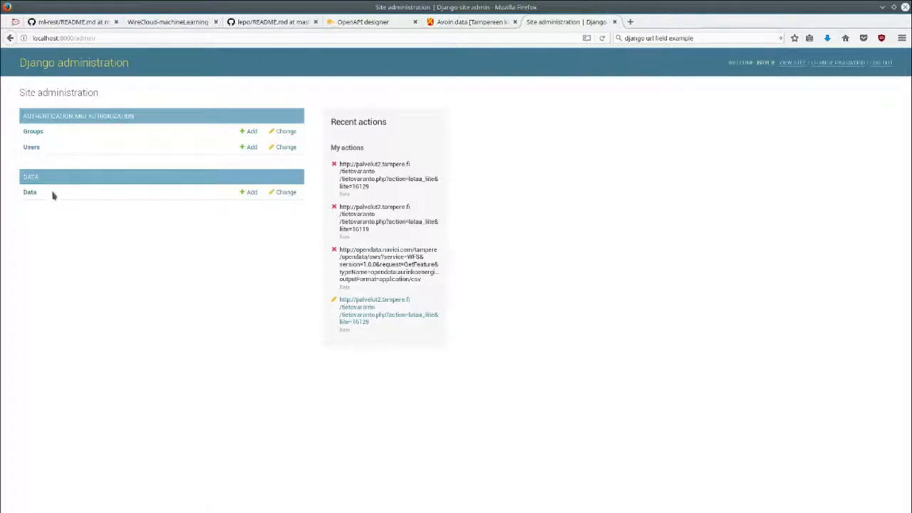
{"action": "mouse_move", "coordinate": [30, 192]}
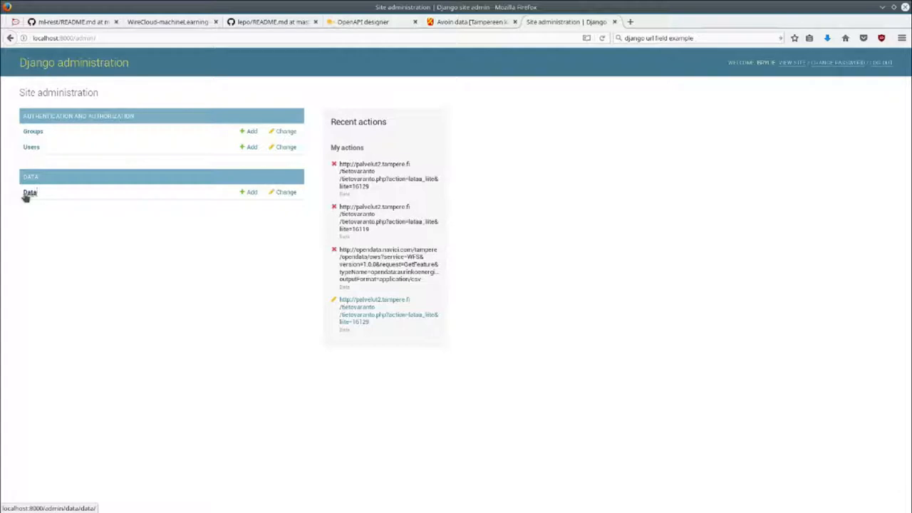
{"action": "left_click", "coordinate": [30, 192]}
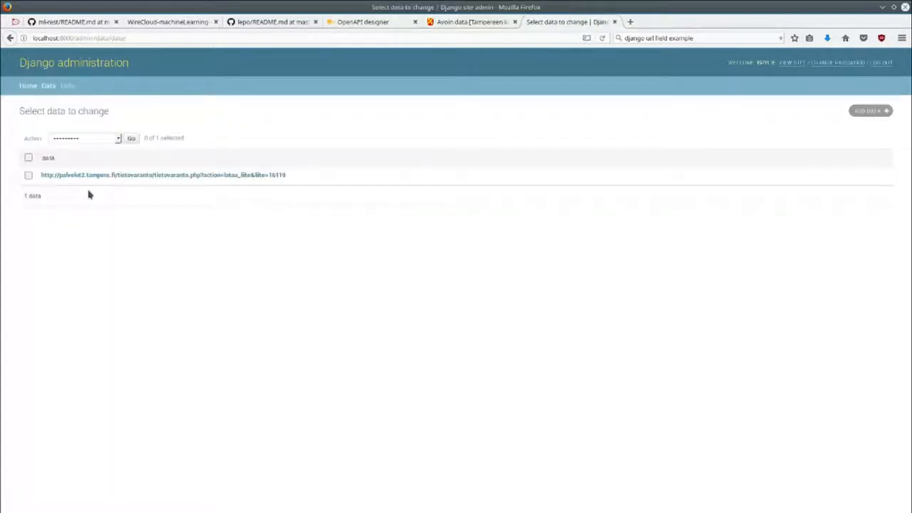
{"action": "mouse_move", "coordinate": [180, 185]}
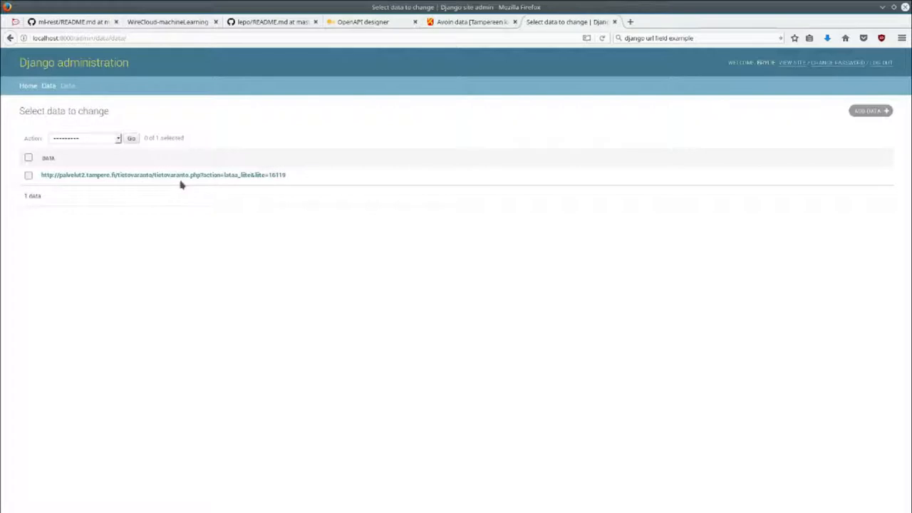
{"action": "mouse_move", "coordinate": [425, 196]}
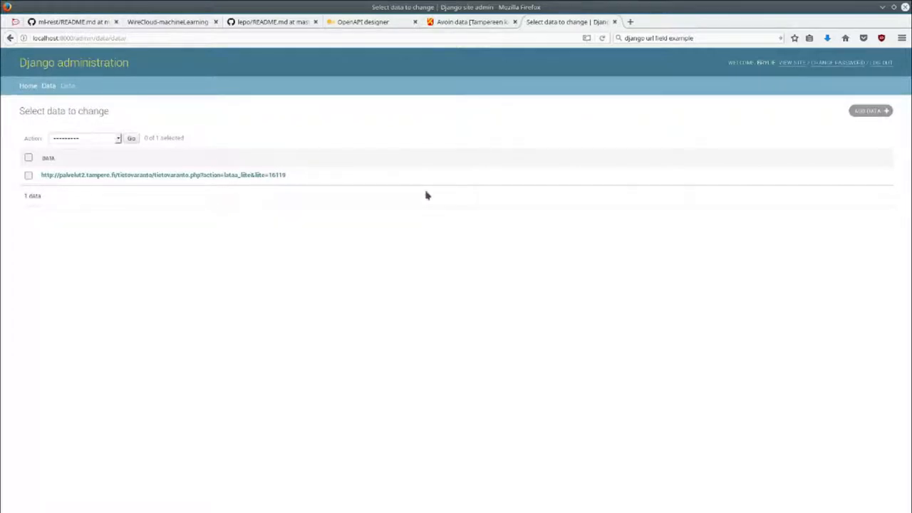
{"action": "mouse_move", "coordinate": [44, 185]}
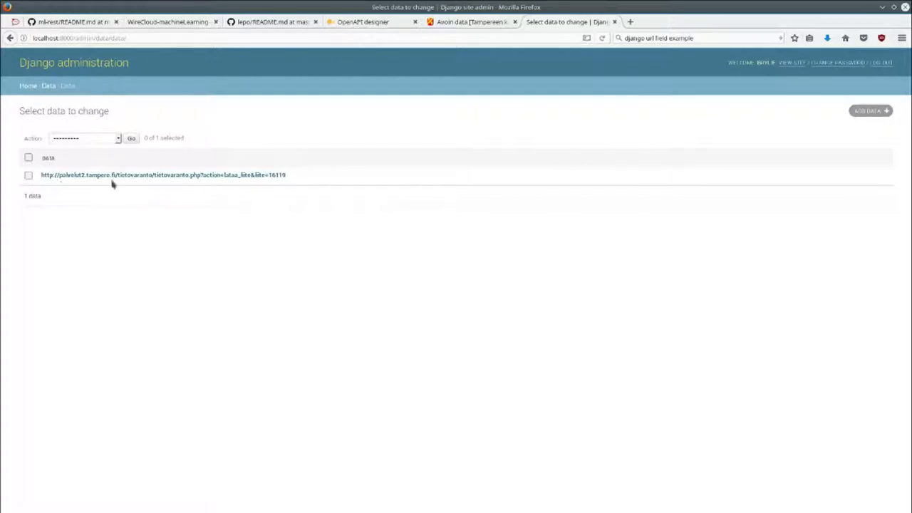
{"action": "mouse_move", "coordinate": [190, 176]}
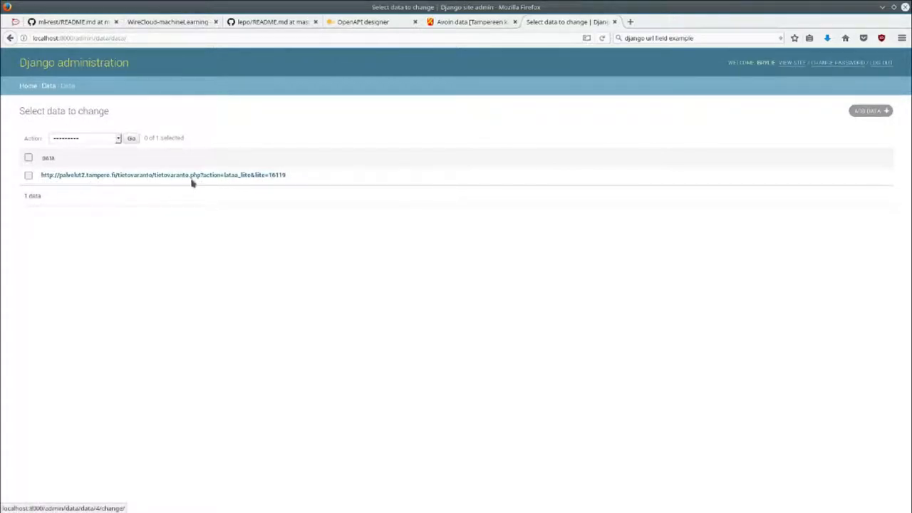
{"action": "mouse_move", "coordinate": [258, 188]}
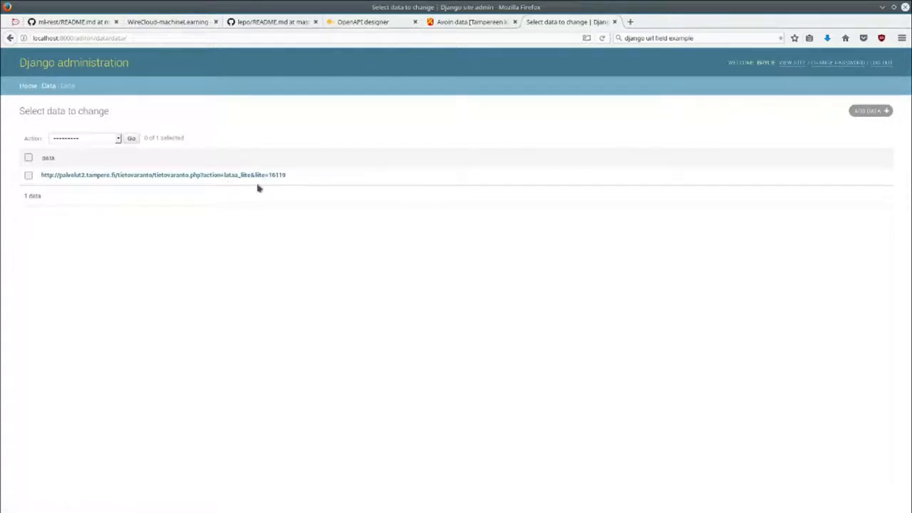
{"action": "left_click", "coordinate": [168, 22]}
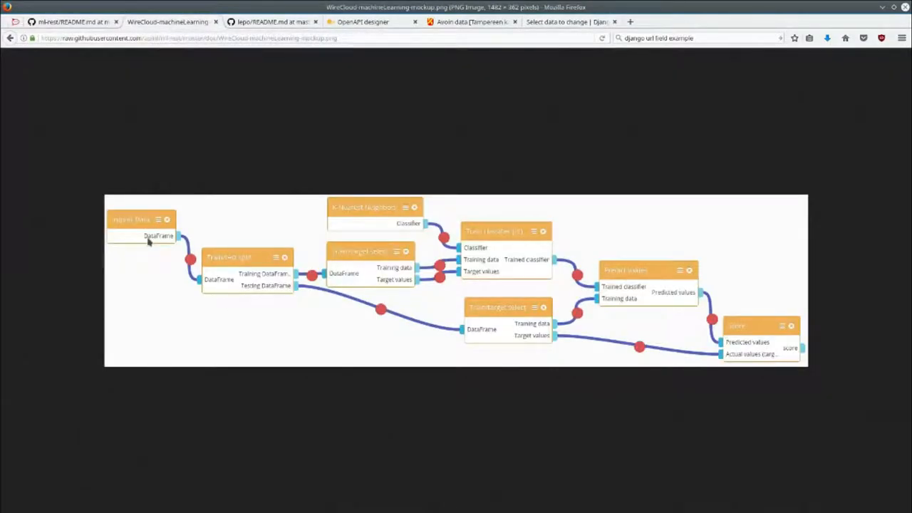
{"action": "mouse_move", "coordinate": [158, 241]}
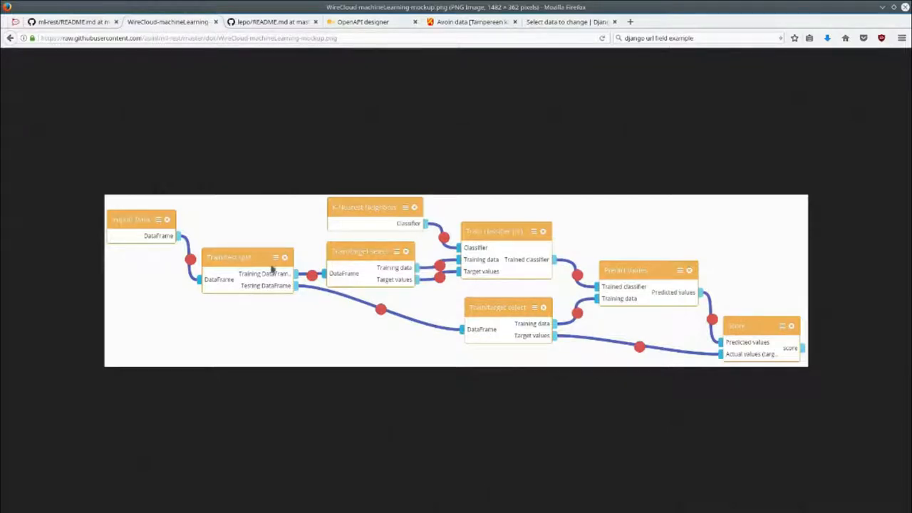
{"action": "mouse_move", "coordinate": [223, 285]}
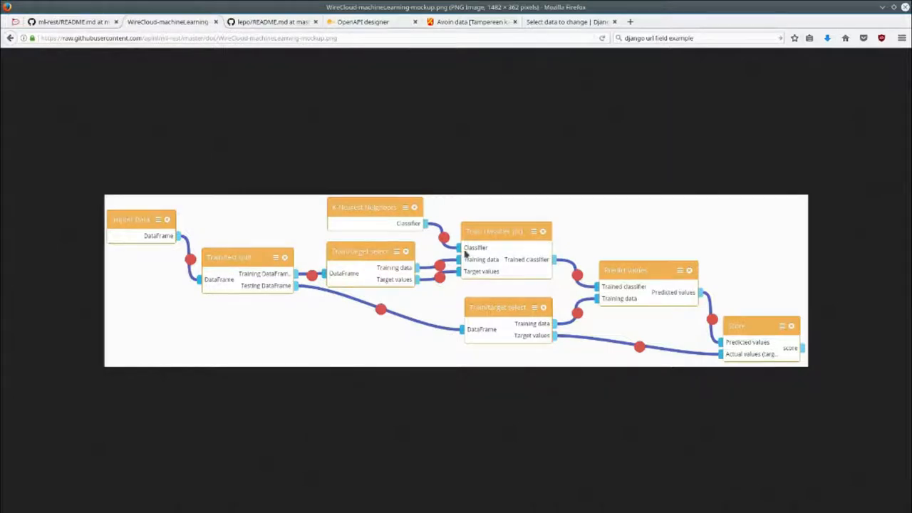
{"action": "mouse_move", "coordinate": [658, 307]}
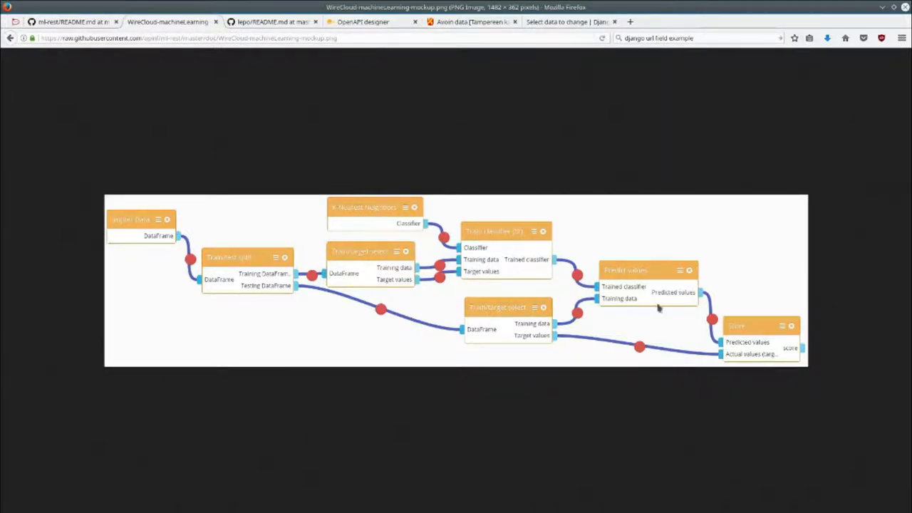
{"action": "mouse_move", "coordinate": [796, 342]}
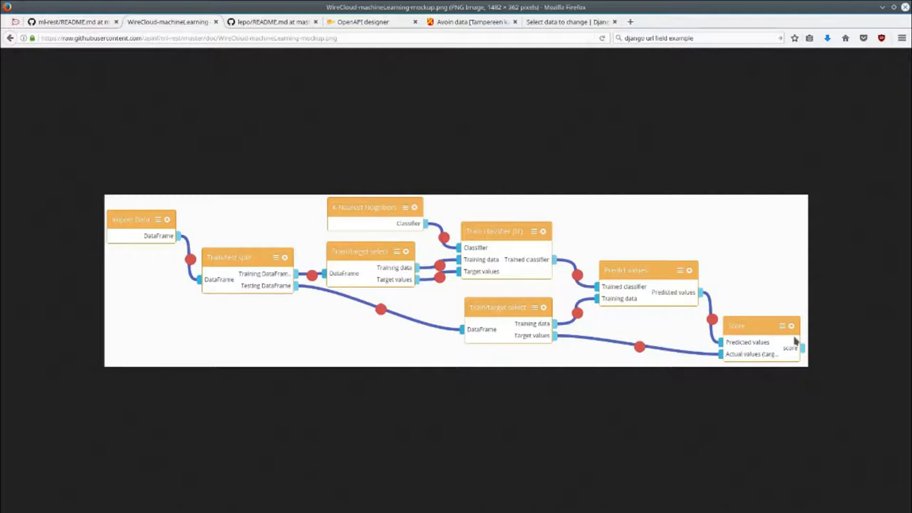
{"action": "mouse_move", "coordinate": [835, 230]}
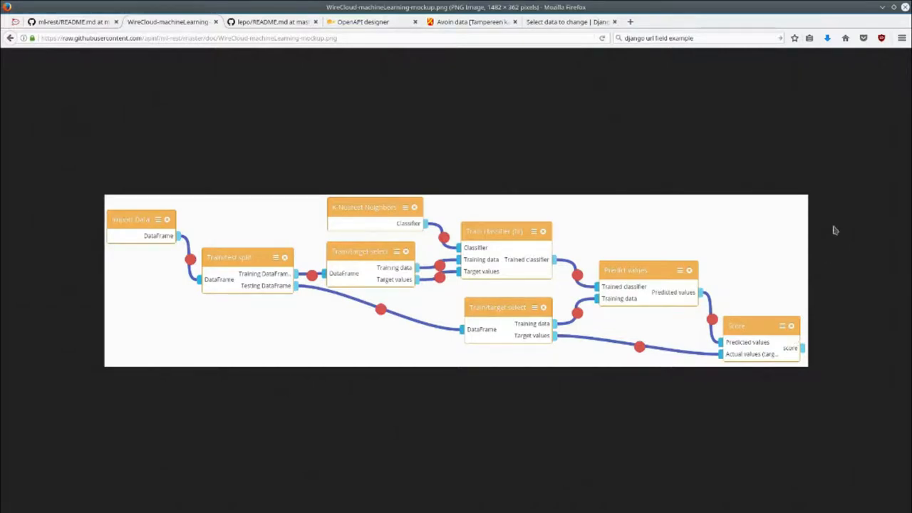